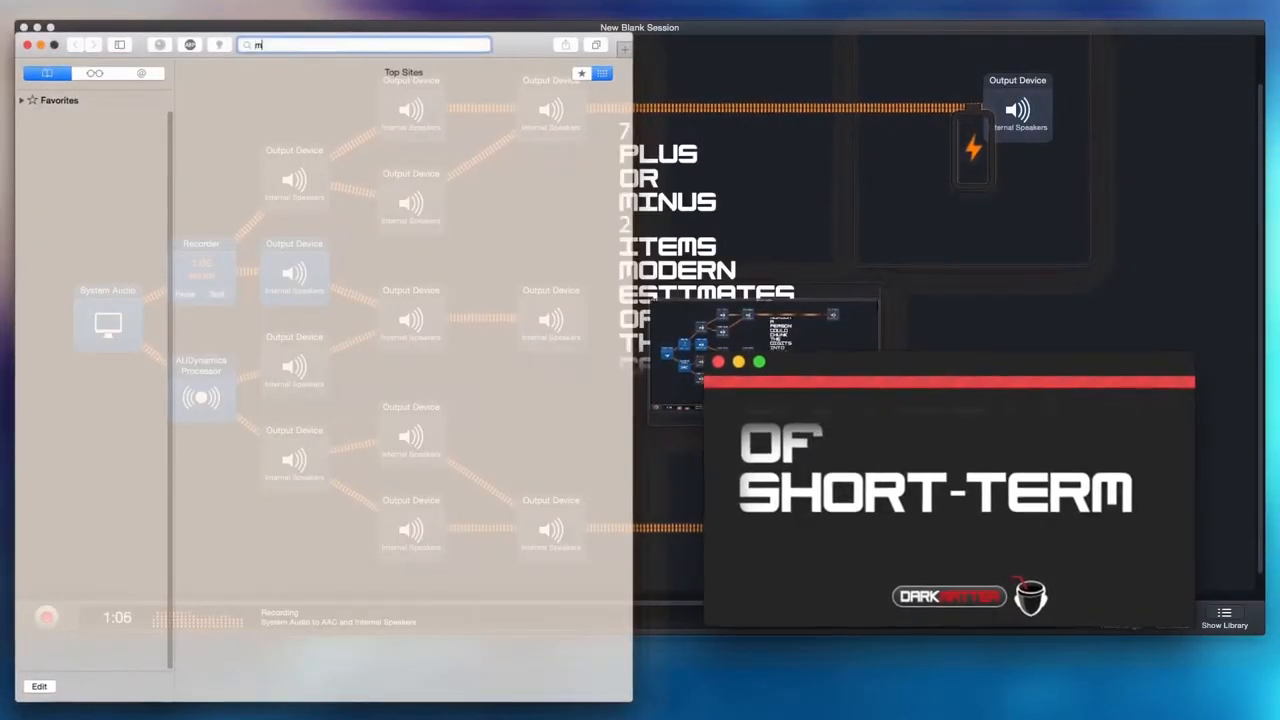
type("memory is electrical")
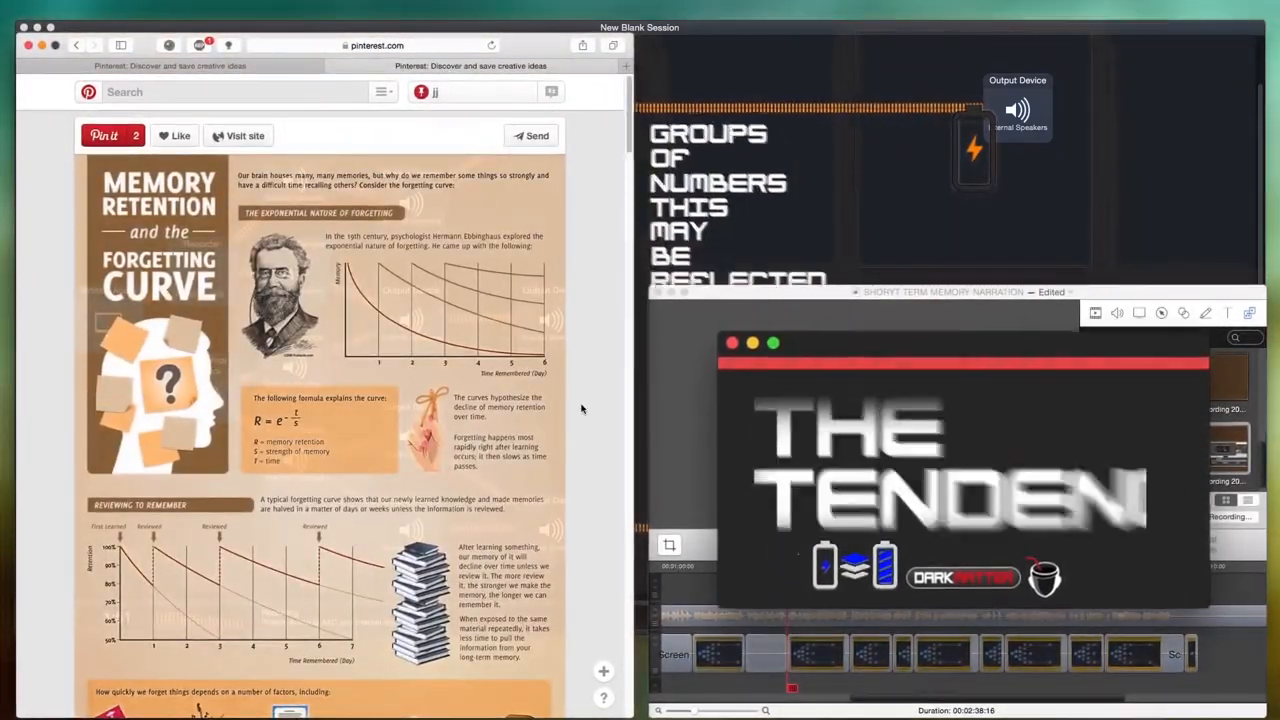
type("nehance")
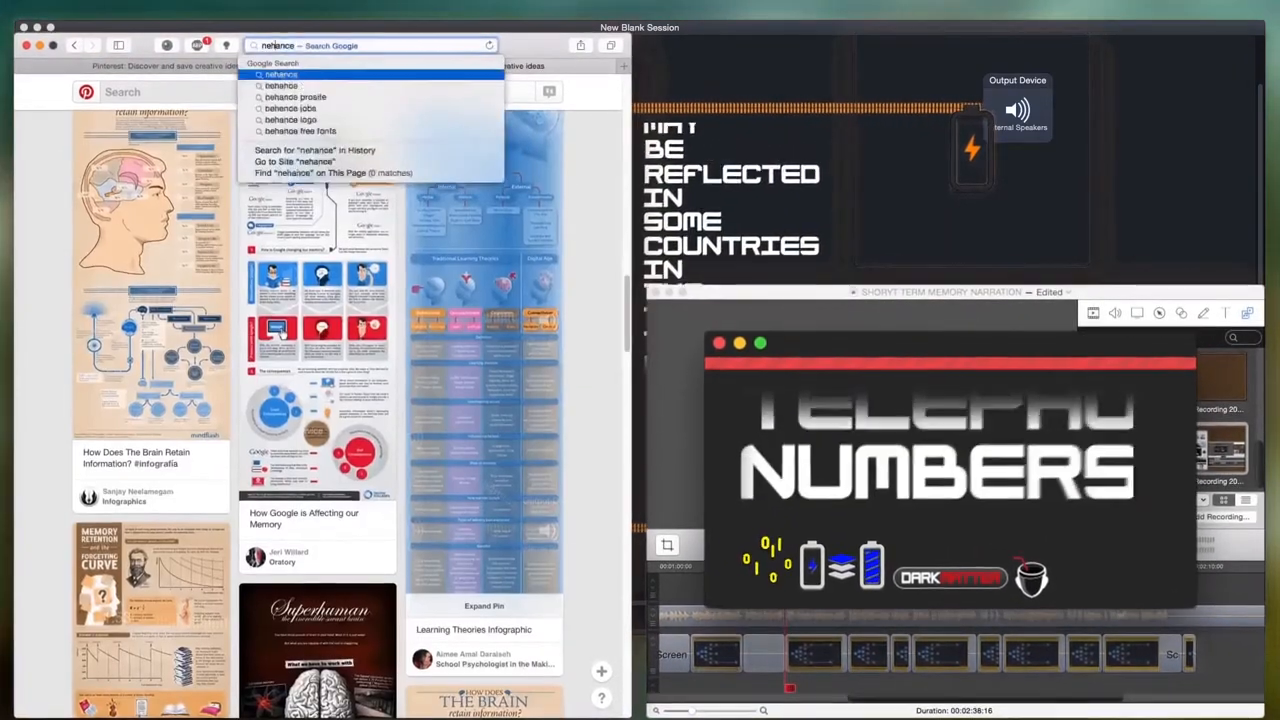